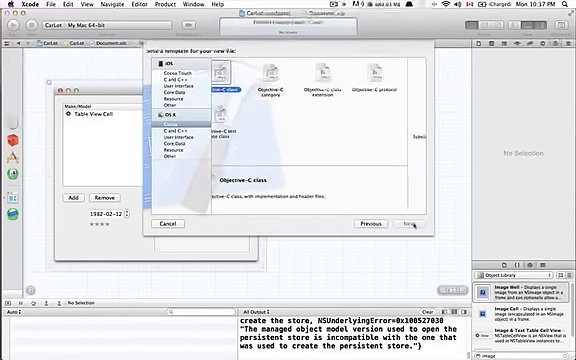
- Create an Objective-C class CarArrayController subclassing NSArrayController
{"action": "left_click", "coordinate": [410, 223]}
{"action": "type", "text": "NSArrayController"}
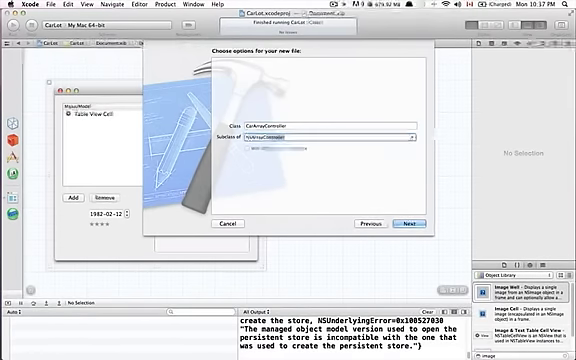
{"action": "left_click", "coordinate": [407, 222]}
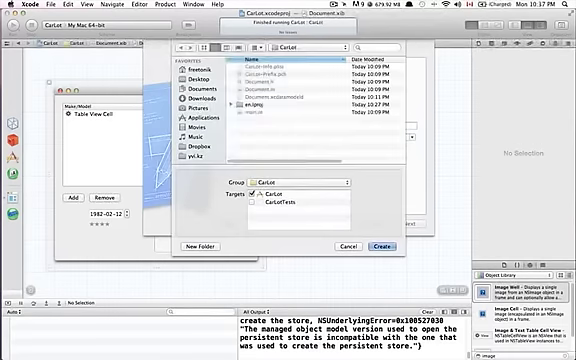
{"action": "left_click", "coordinate": [378, 246]}
{"action": "type", "text": "- (id"}
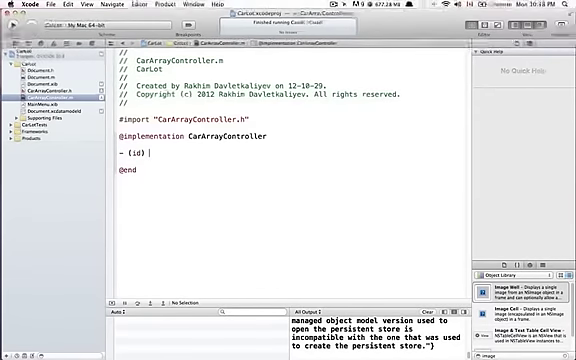
- Write newObject to get newObj from [super newObject] and begin [newObj setValue: [NSDate date]
{"action": "type", "text": "newObject"}
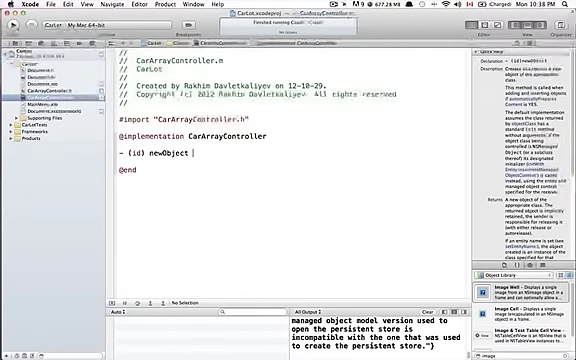
{"action": "type", "text": "{"}
{"action": "type", "text": "id newObj ="}
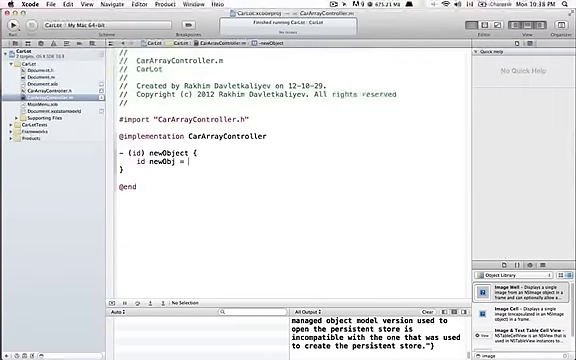
{"action": "type", "text": "[super newObject];"}
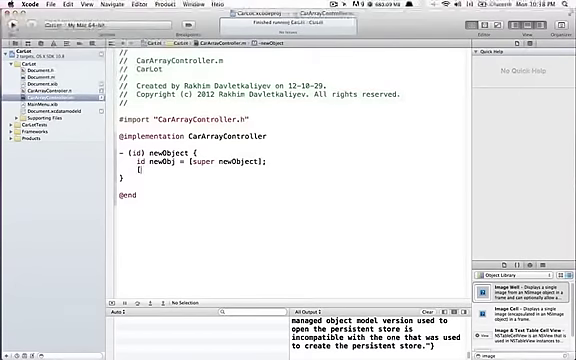
{"action": "type", "text": "[newObj setValue: [NSDate date"}
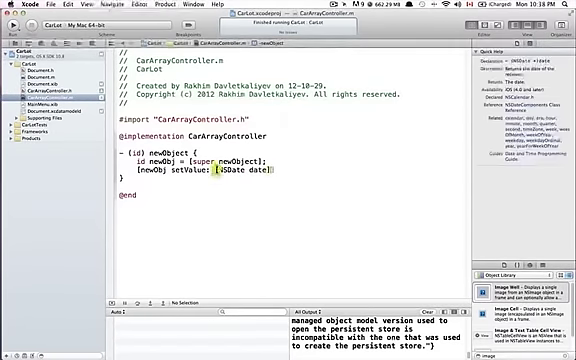
- Finish forKey:@"datePurchased", set makeModel to "Unnamed Car", and return newObj
{"action": "type", "text": "forKe"}
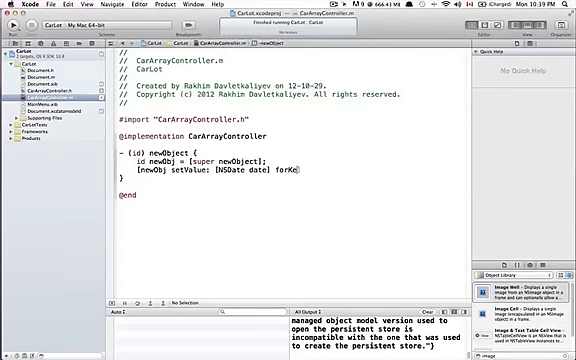
{"action": "type", "text": "y:"}
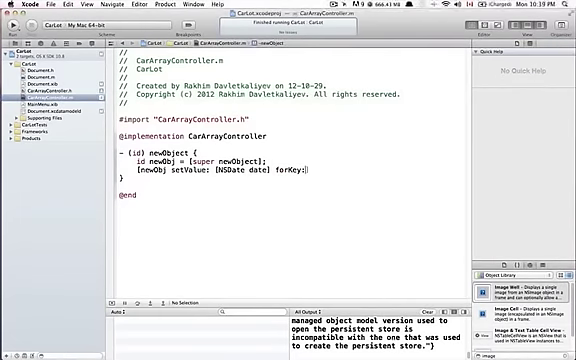
{"action": "type", "text": "@\""}
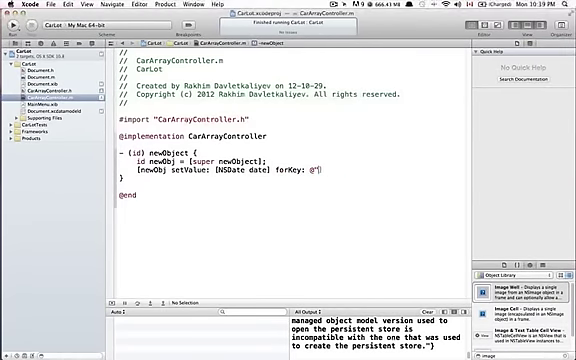
{"action": "type", "text": "dateP"}
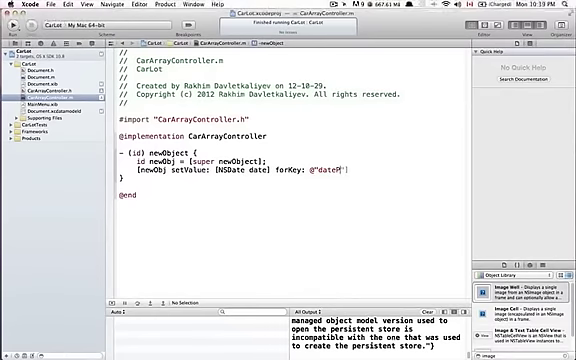
{"action": "type", "text": "urchased"}
{"action": "type", "text": "[newObj setValue: @\"Unnamed Car\" forKey: @\"makeModel\"];"}
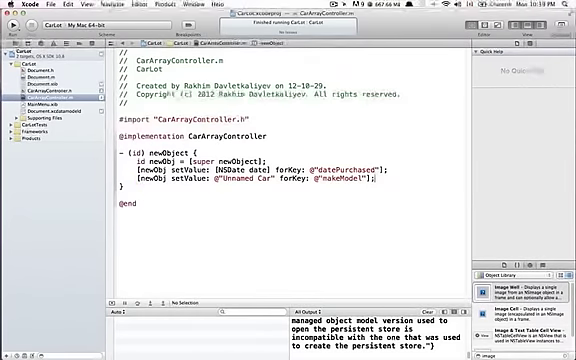
{"action": "type", "text": "return"}
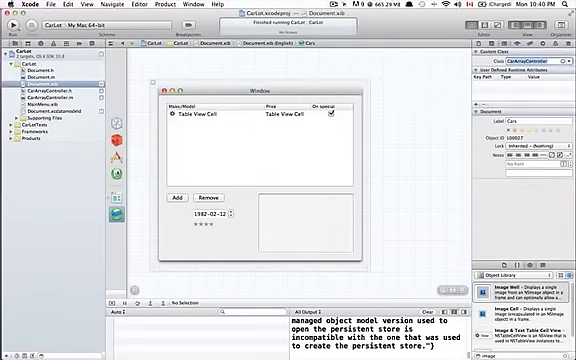
{"action": "mouse_move", "coordinate": [428, 160]}
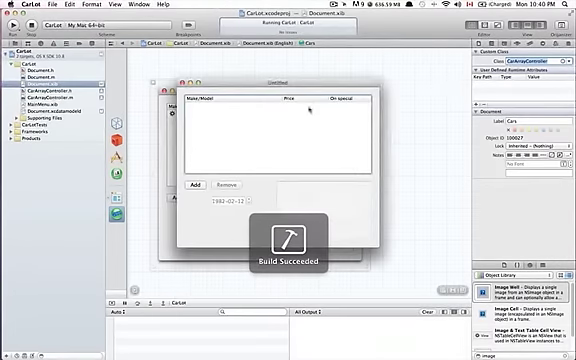
- Add a car in CarLot, producing an "Unnamed Car" row dated 2012-10-29
{"action": "left_click", "coordinate": [196, 183]}
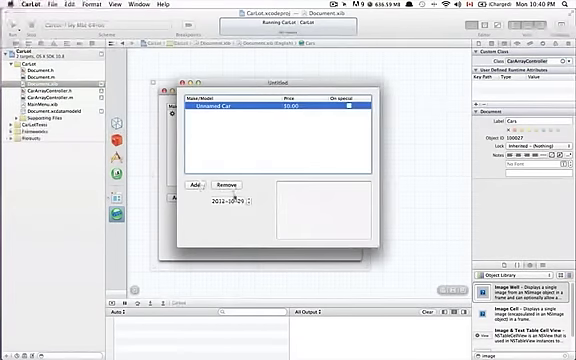